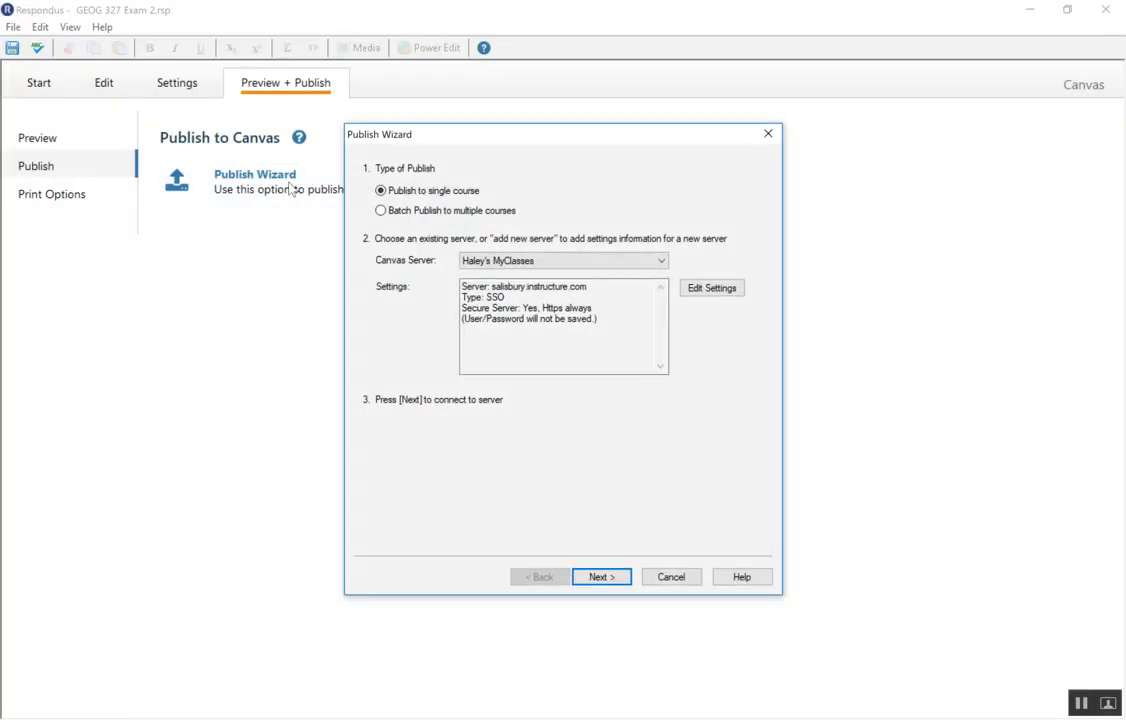
Step: Add a new Canvas server in the Publish Wizard and choose manual entry of server settings
click(660, 260)
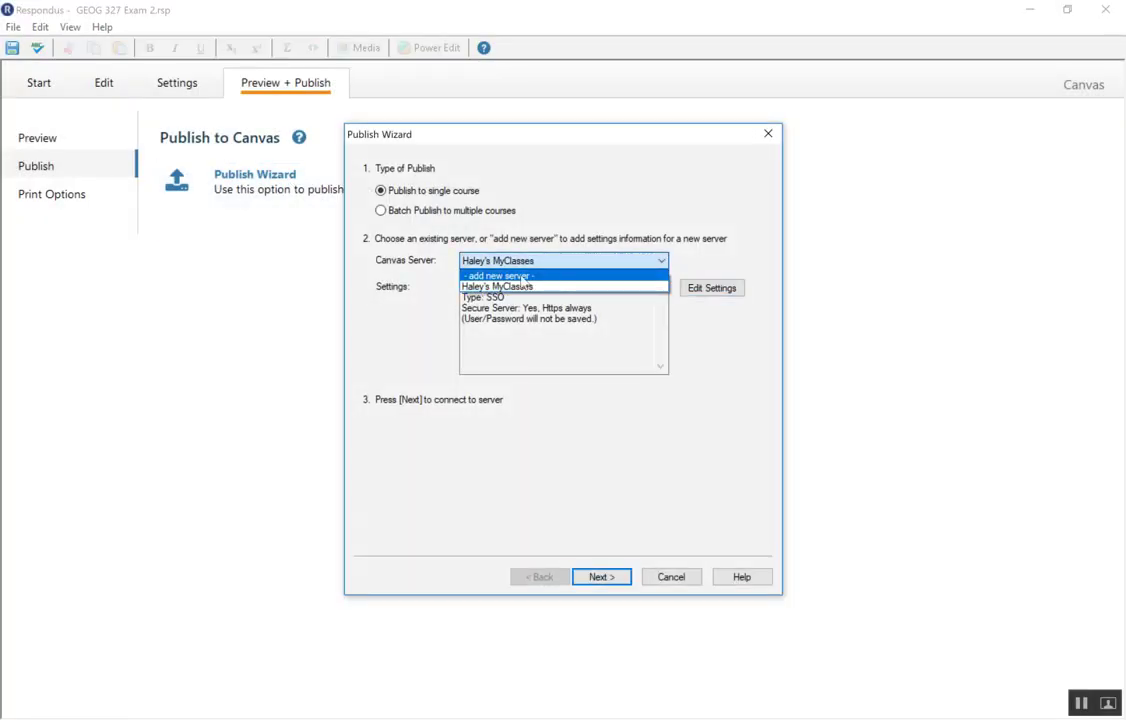
mouse_move(530, 287)
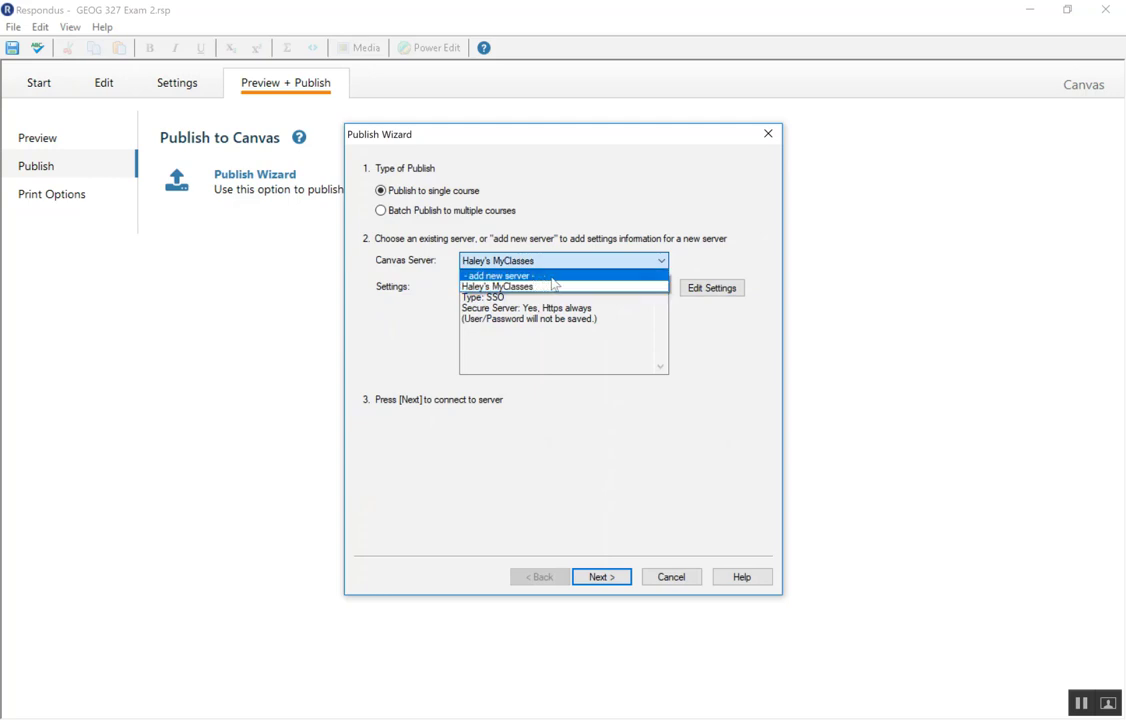
click(498, 275)
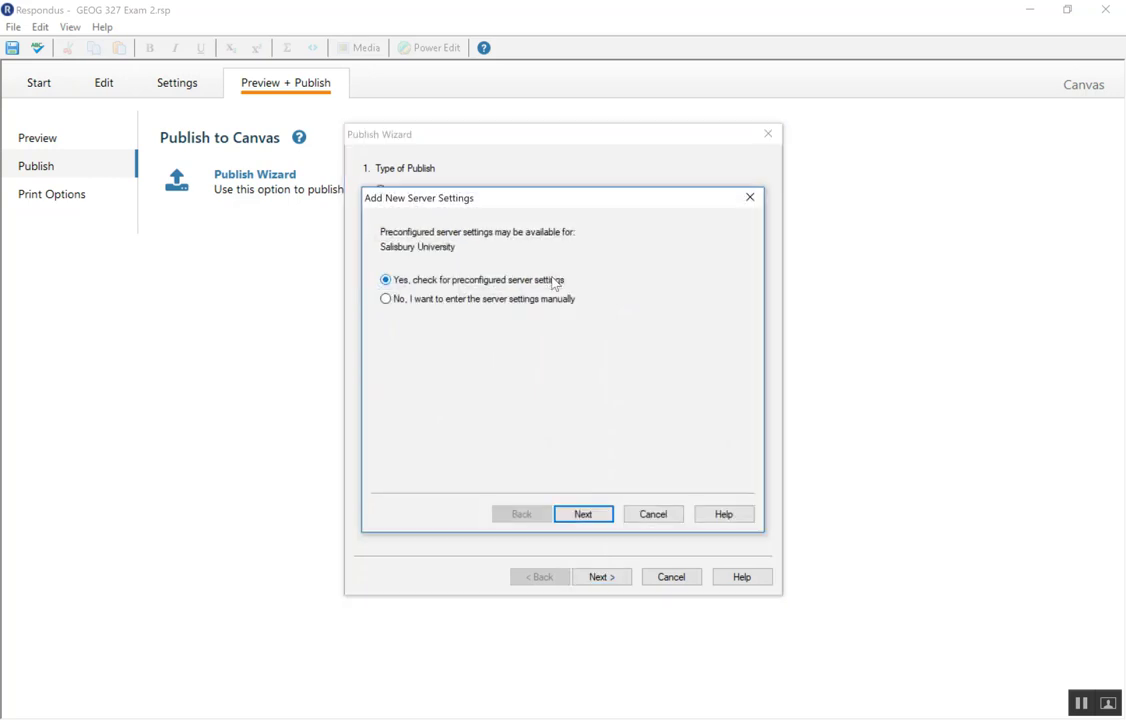
click(386, 299)
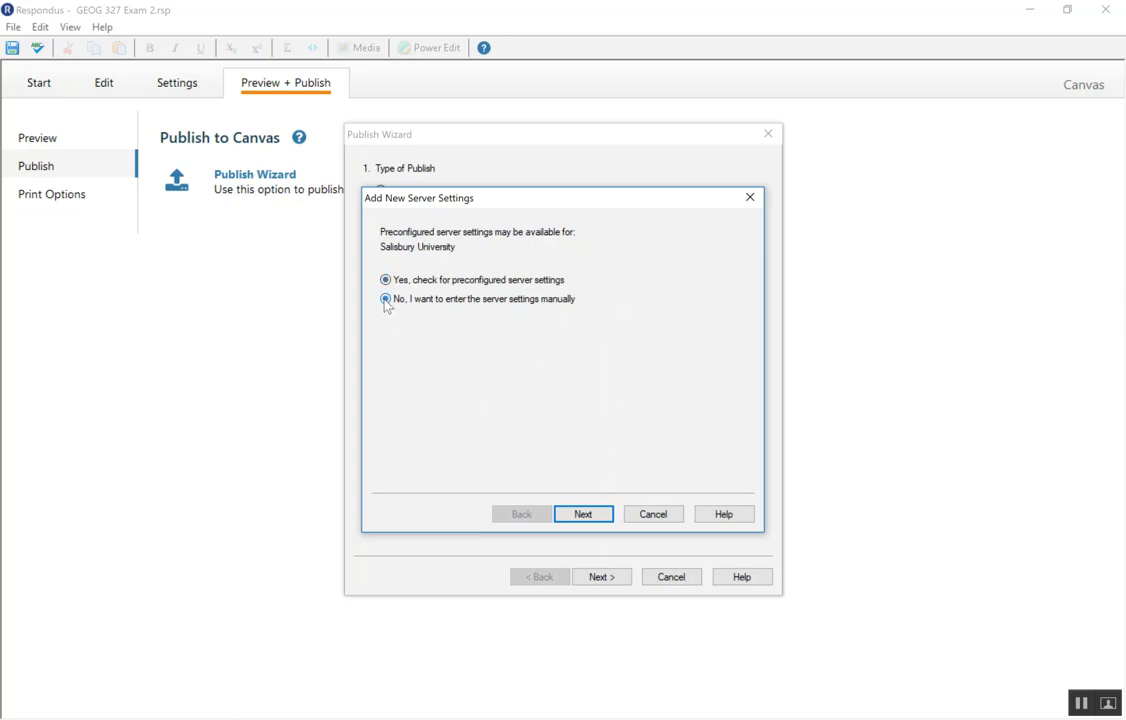
click(385, 299)
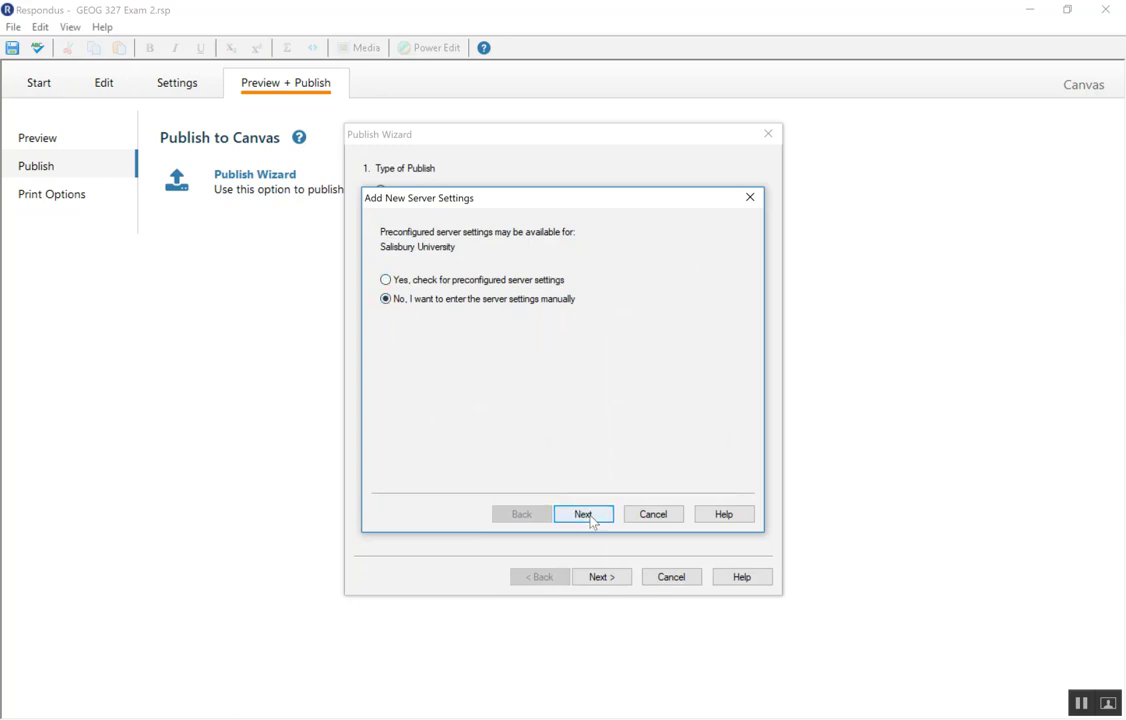
click(583, 513)
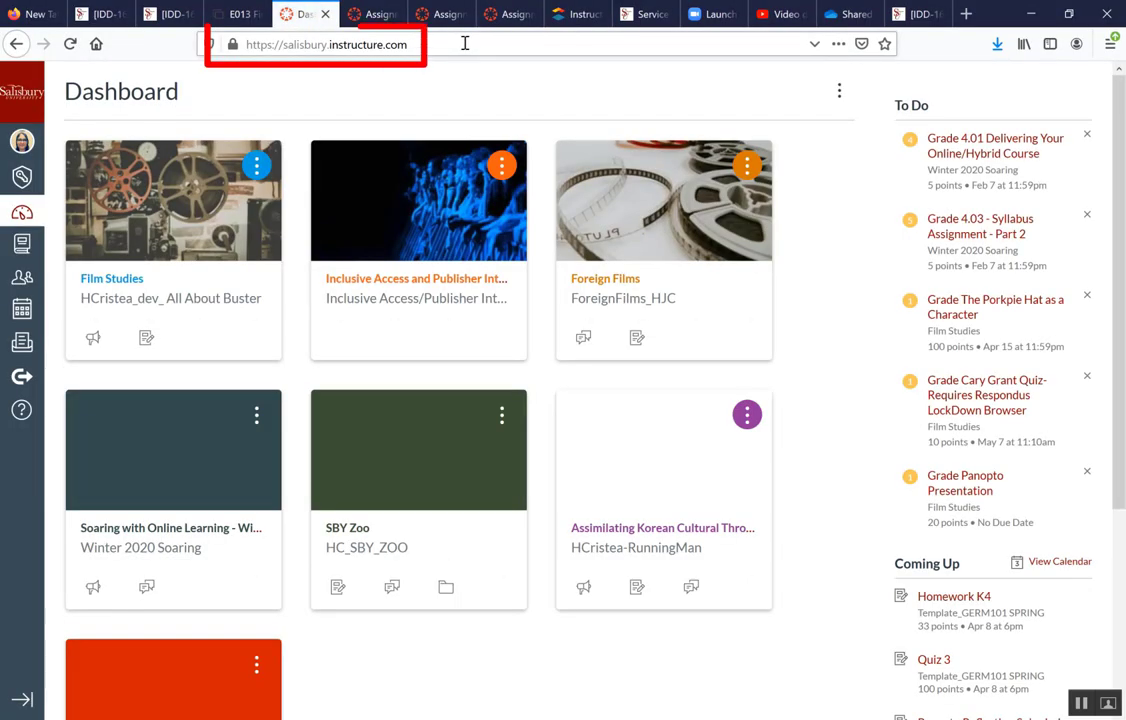
click(325, 44)
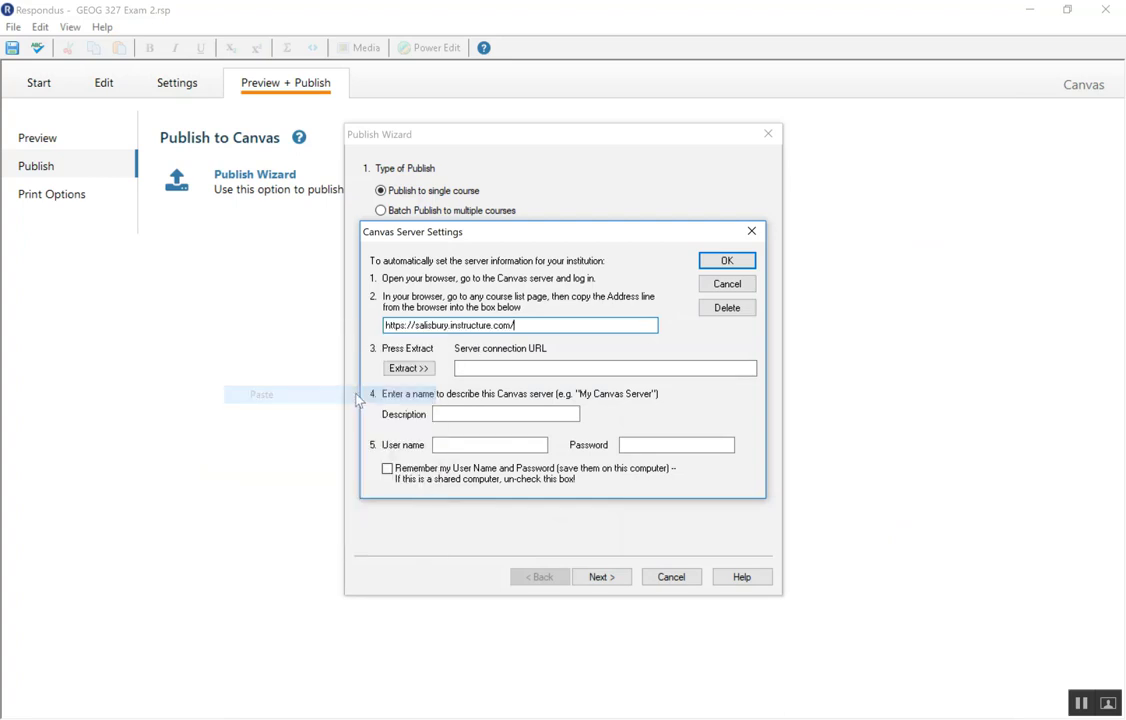
Step: Extract the connection URL, enter description 'March 4 2020' and login, leave credentials unremembered, and save
click(408, 367)
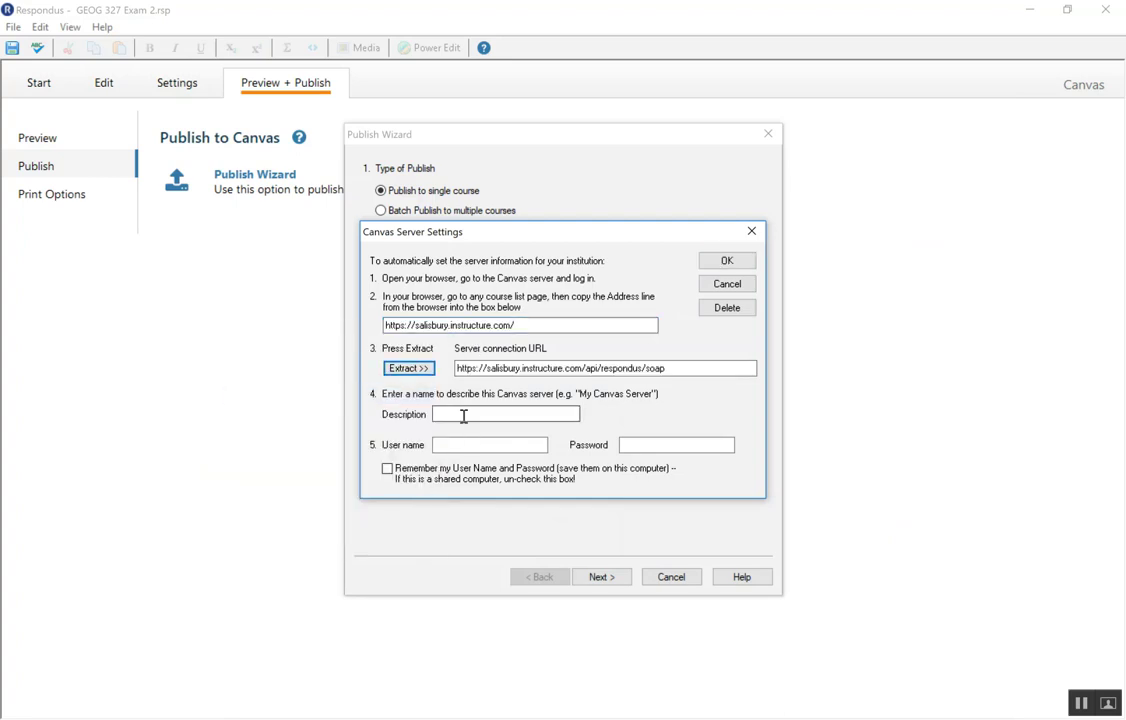
text(Haley)
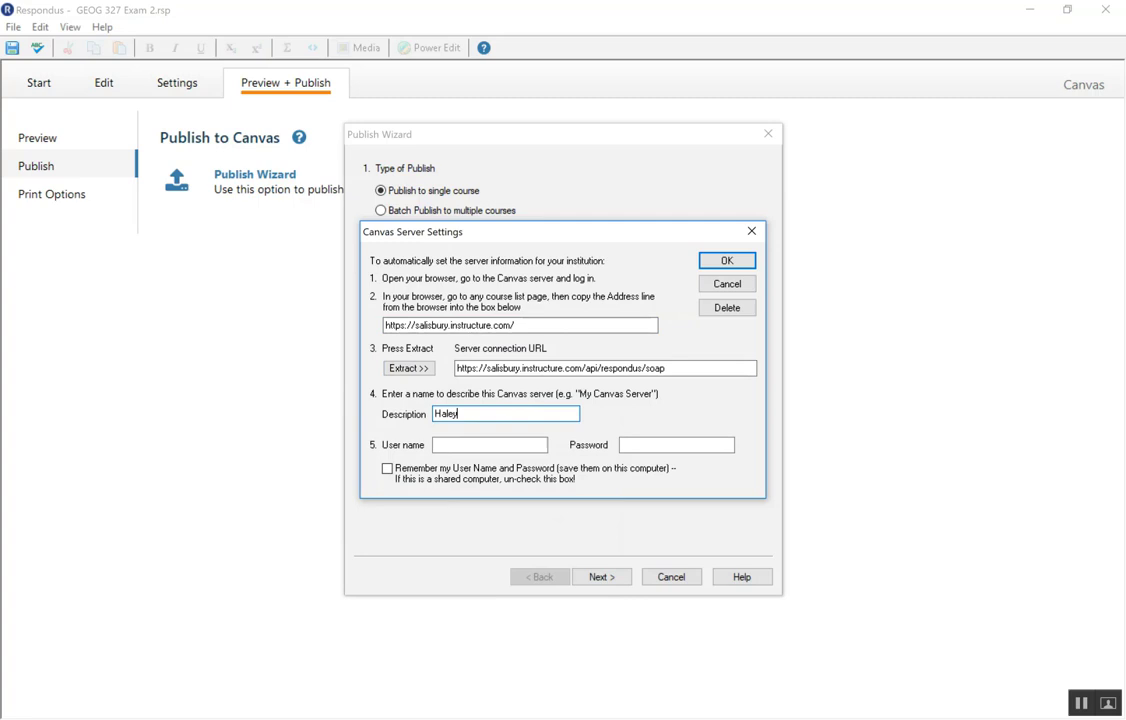
text(Mar)
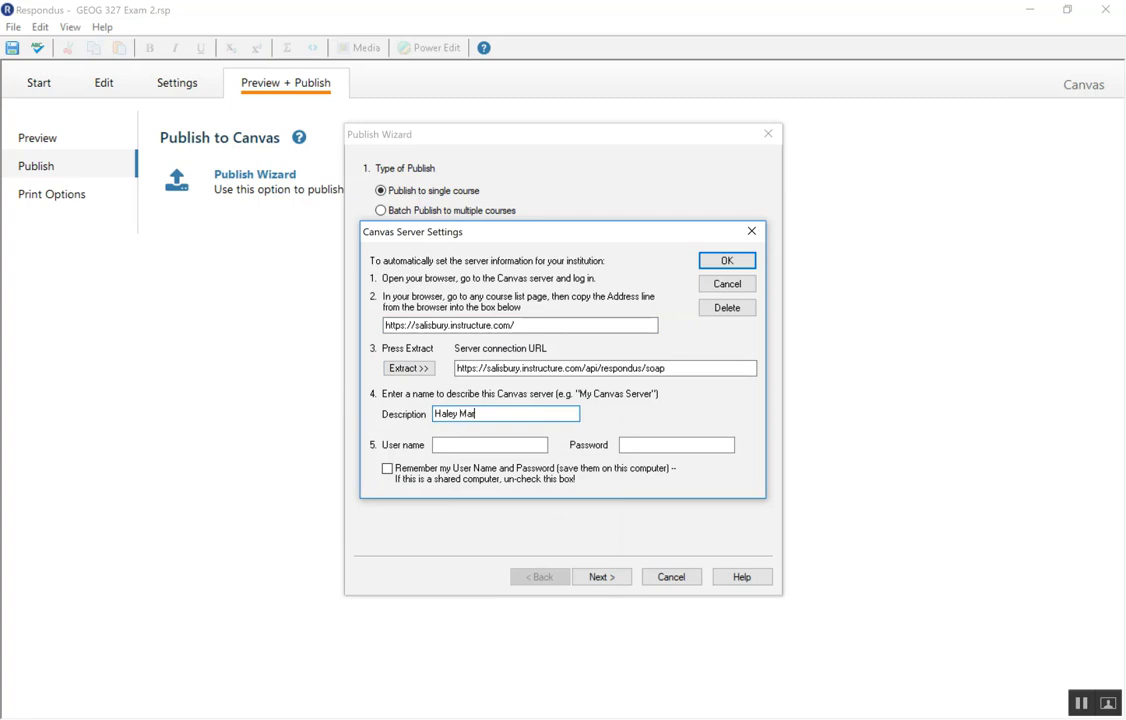
text(rch 4)
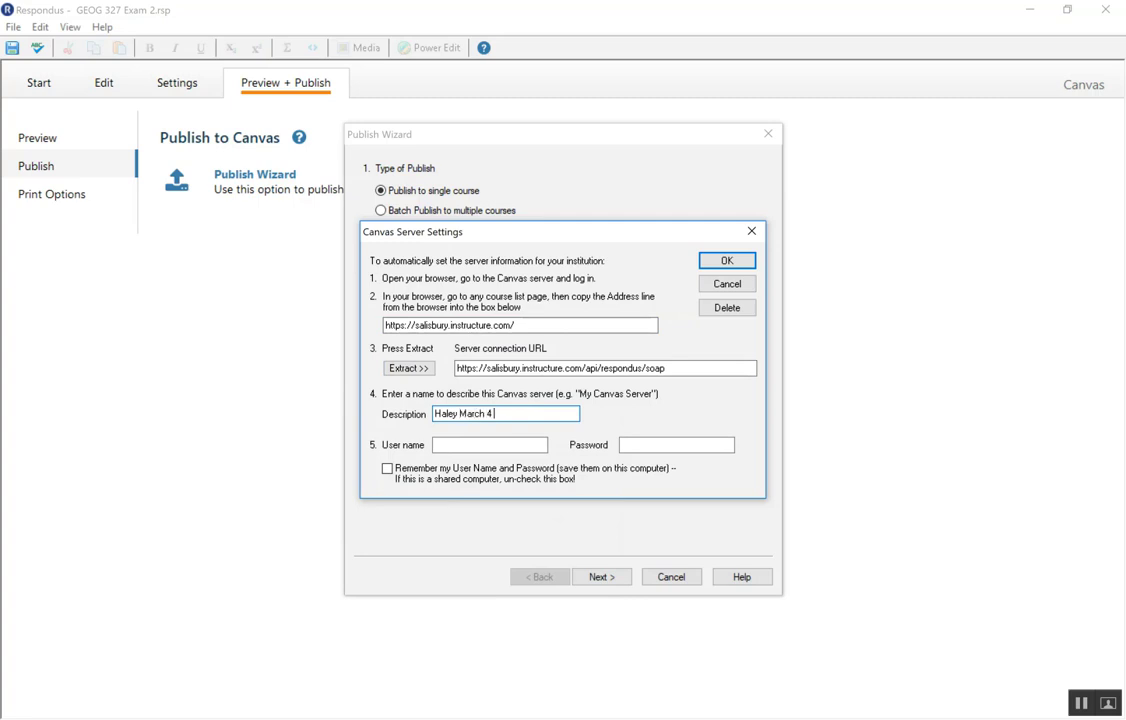
text(2020)
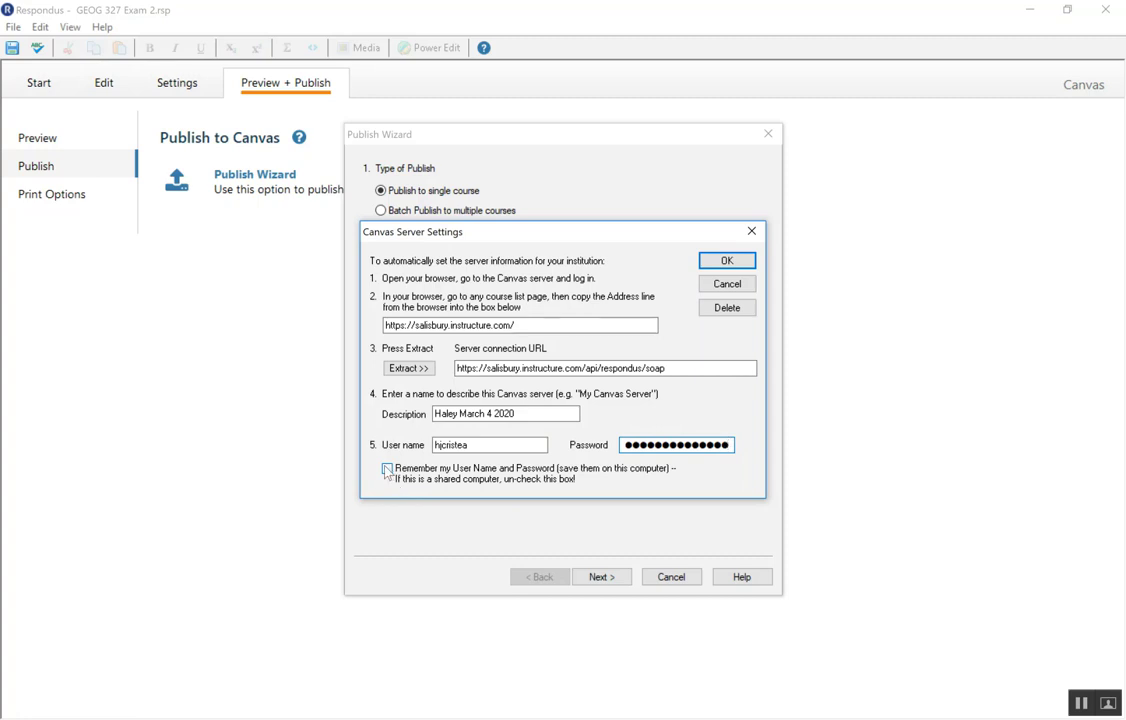
click(387, 468)
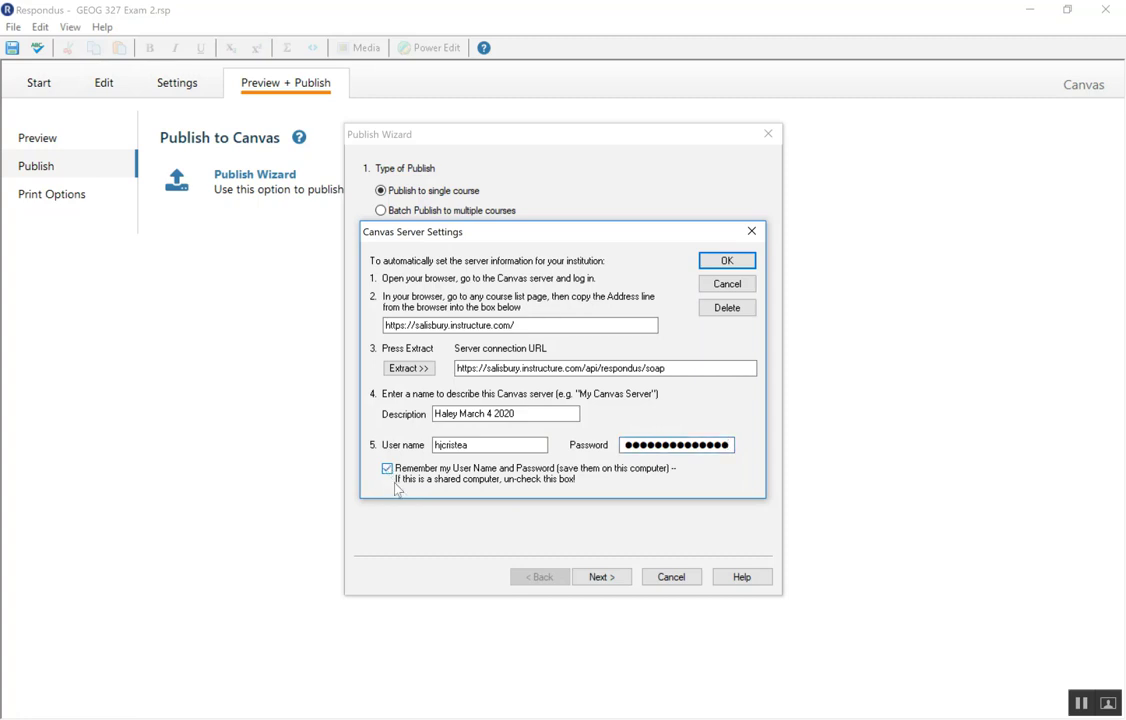
click(387, 468)
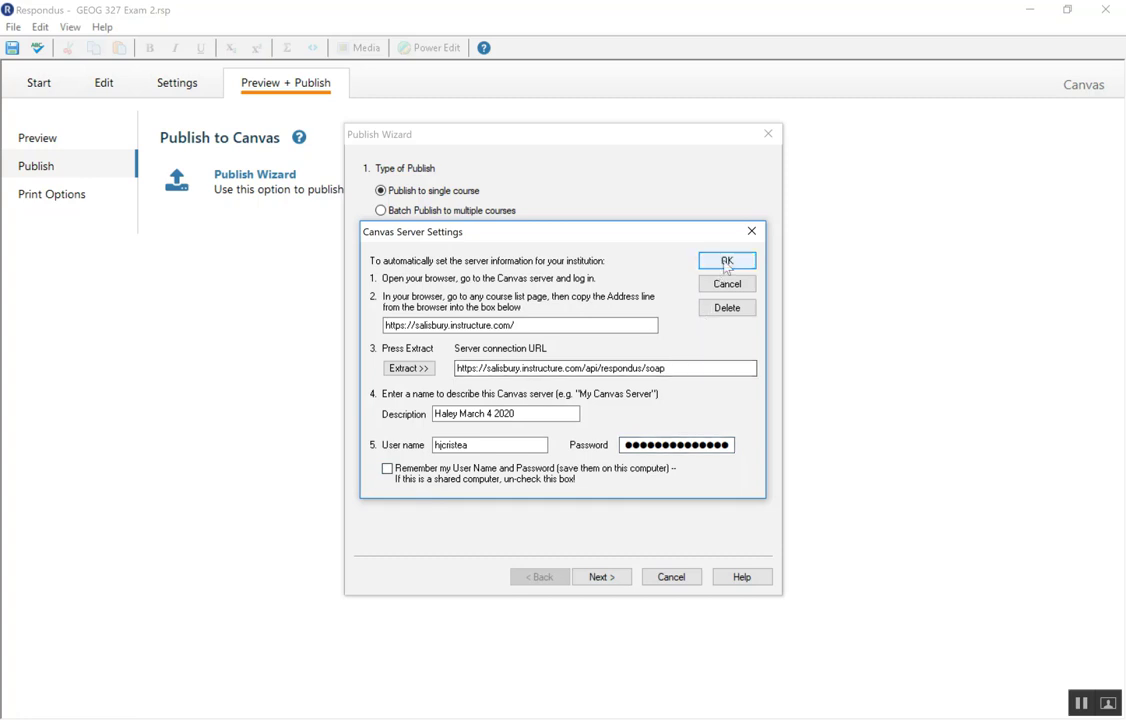
click(727, 261)
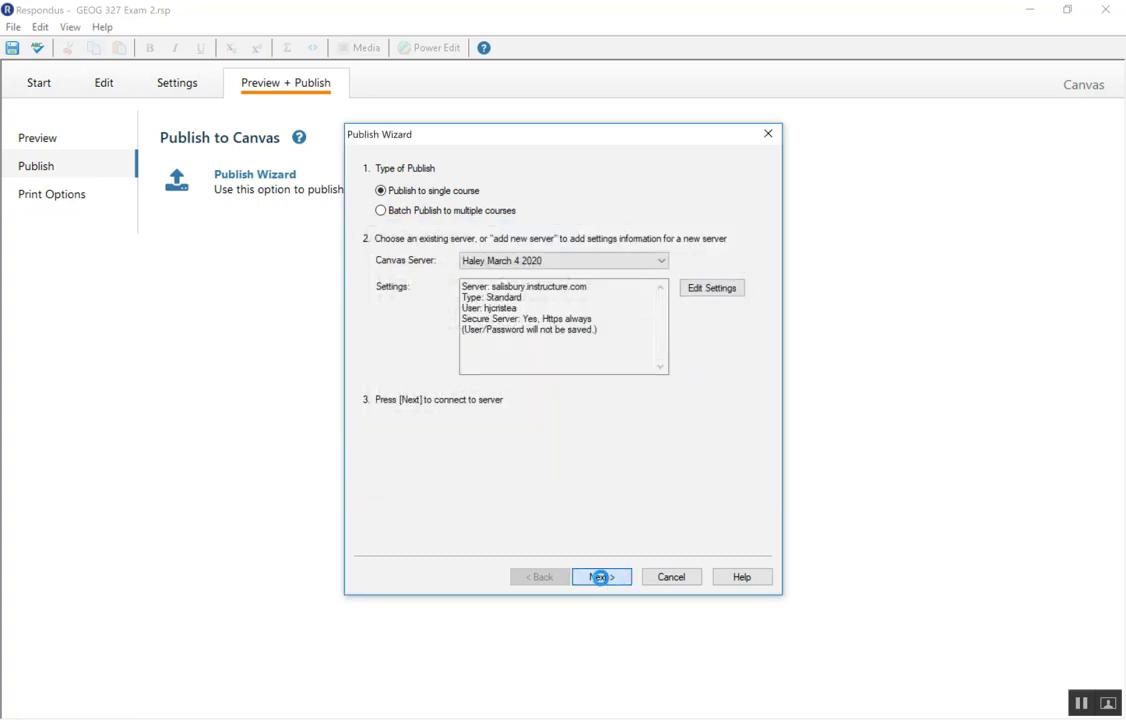
Step: Log into the new Canvas server, authorize Respondus access, and confirm the login prompt
click(601, 577)
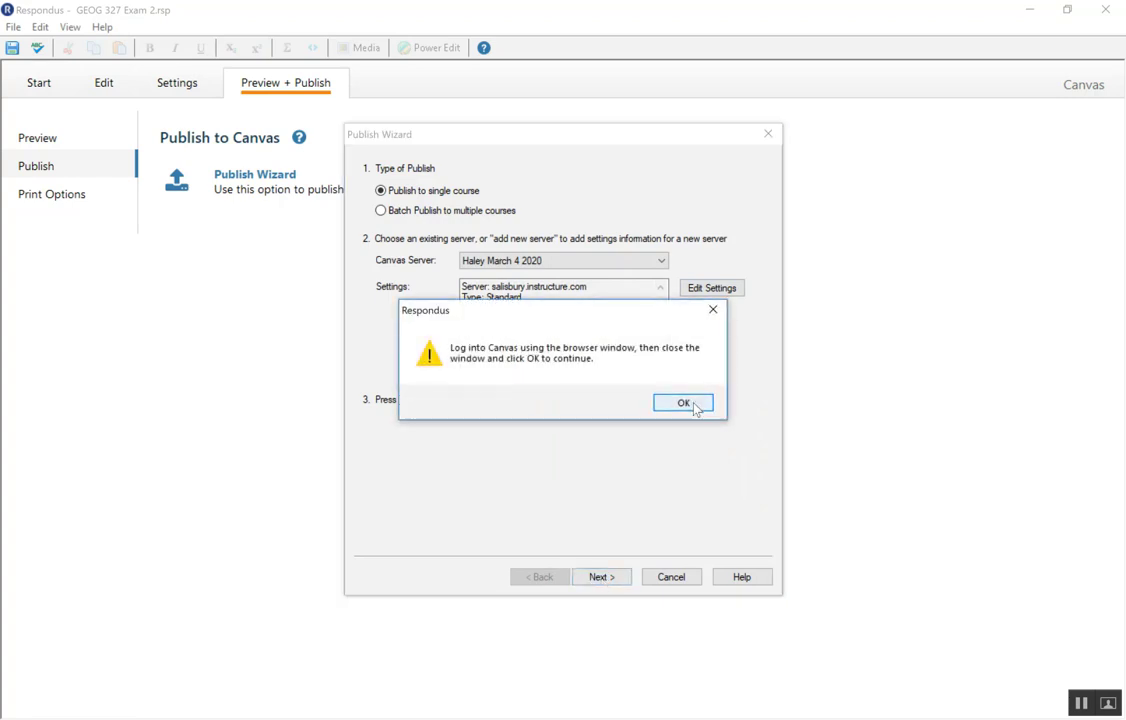
click(683, 402)
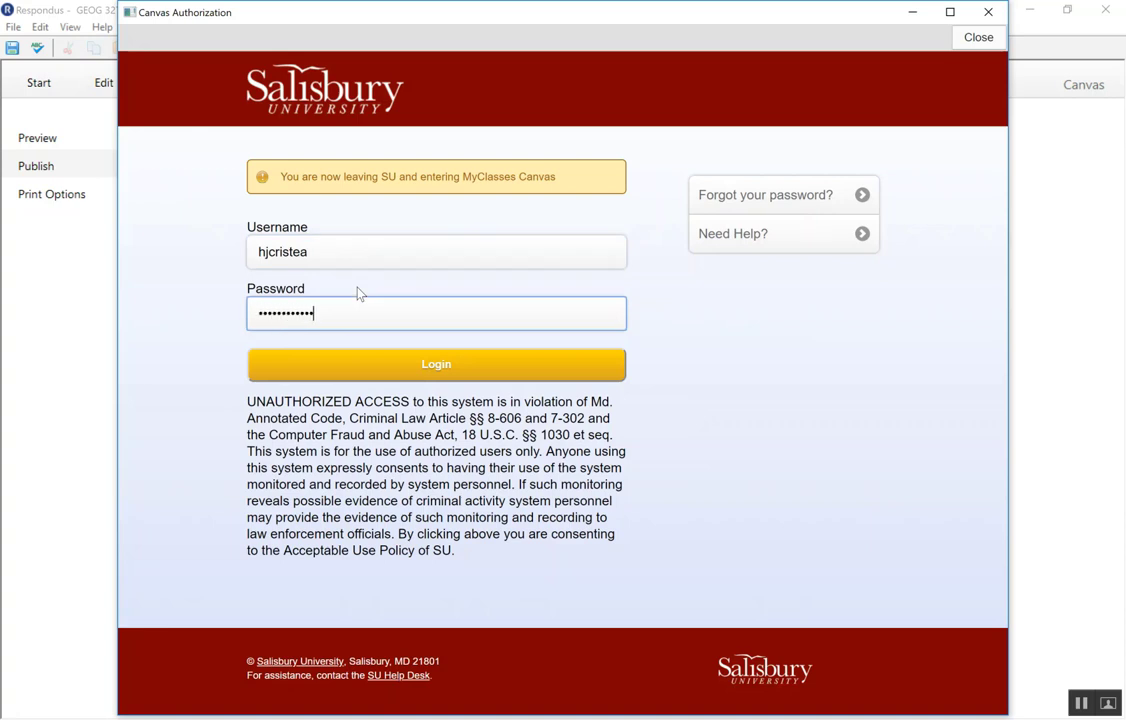
click(436, 363)
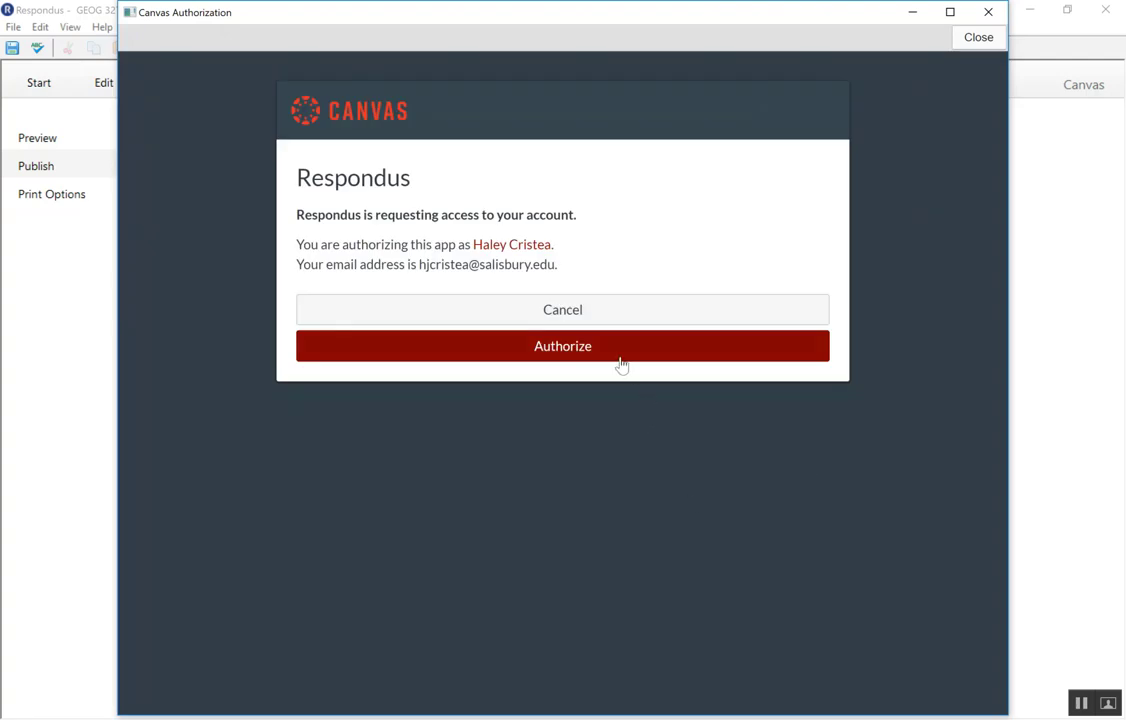
click(562, 346)
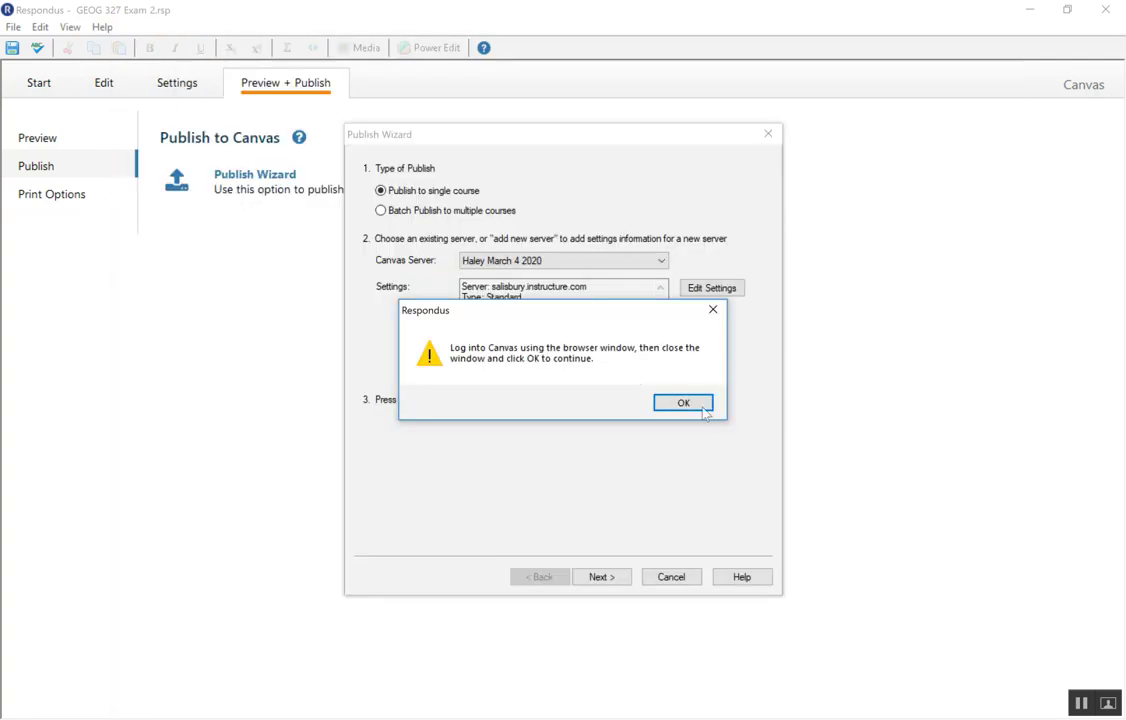
click(683, 402)
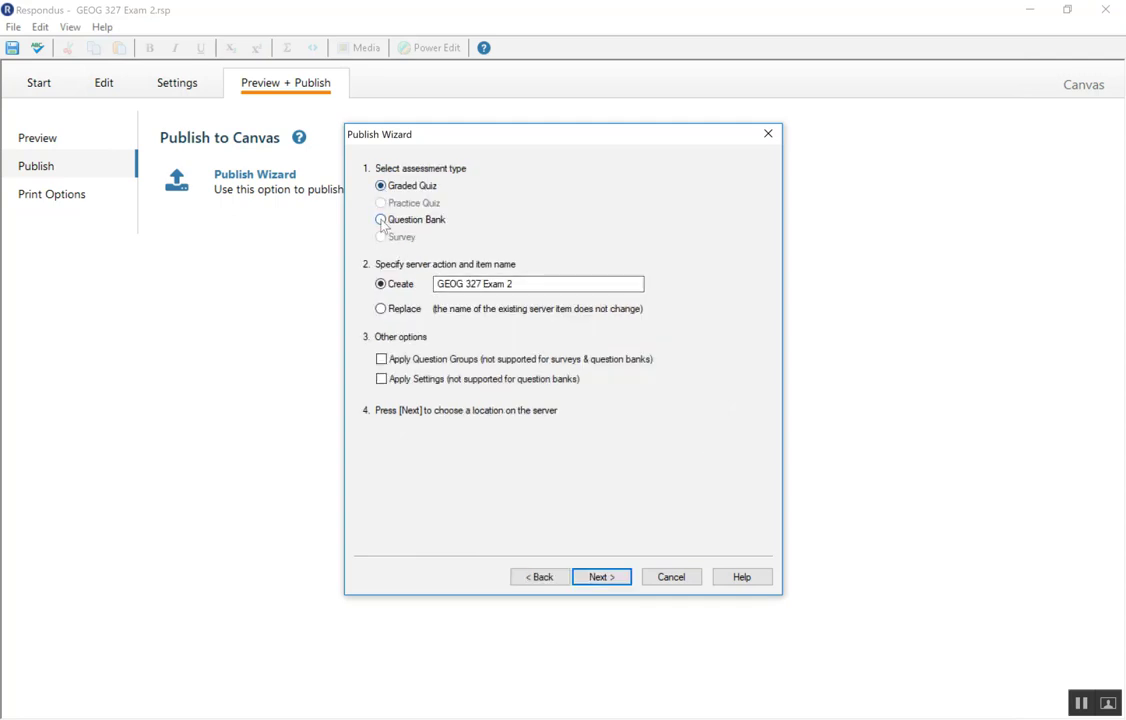
Step: Keep Graded Quiz type and the item name 'GEOG 327 Exam 2', then proceed
click(381, 186)
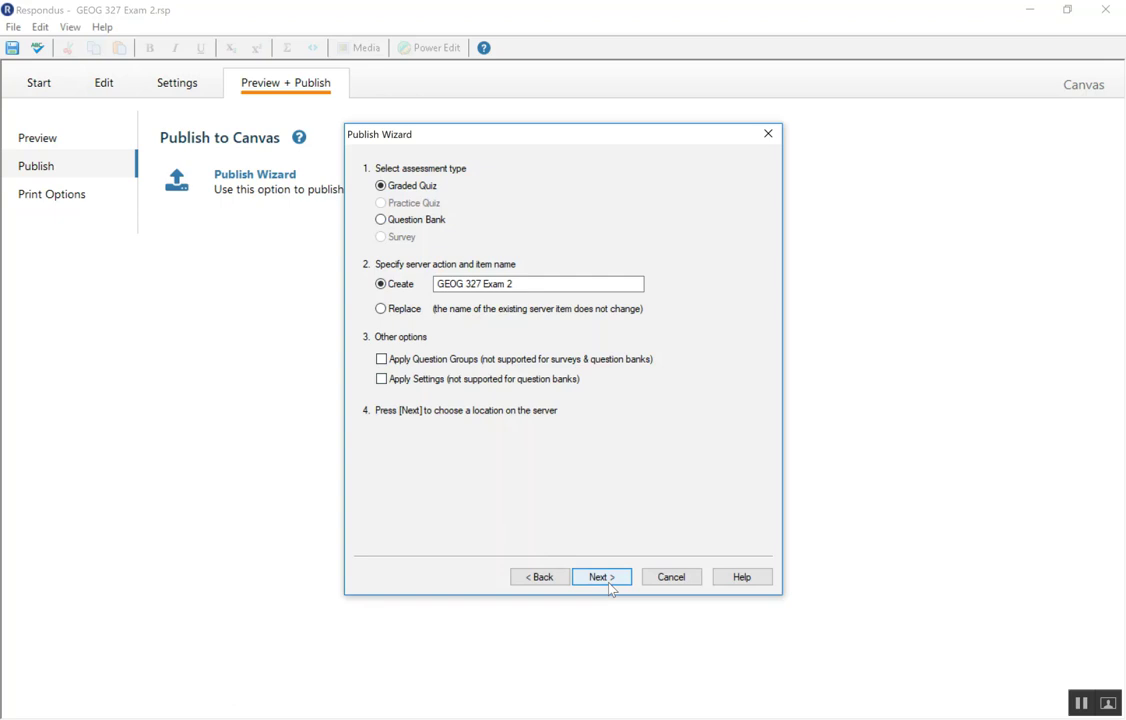
click(601, 576)
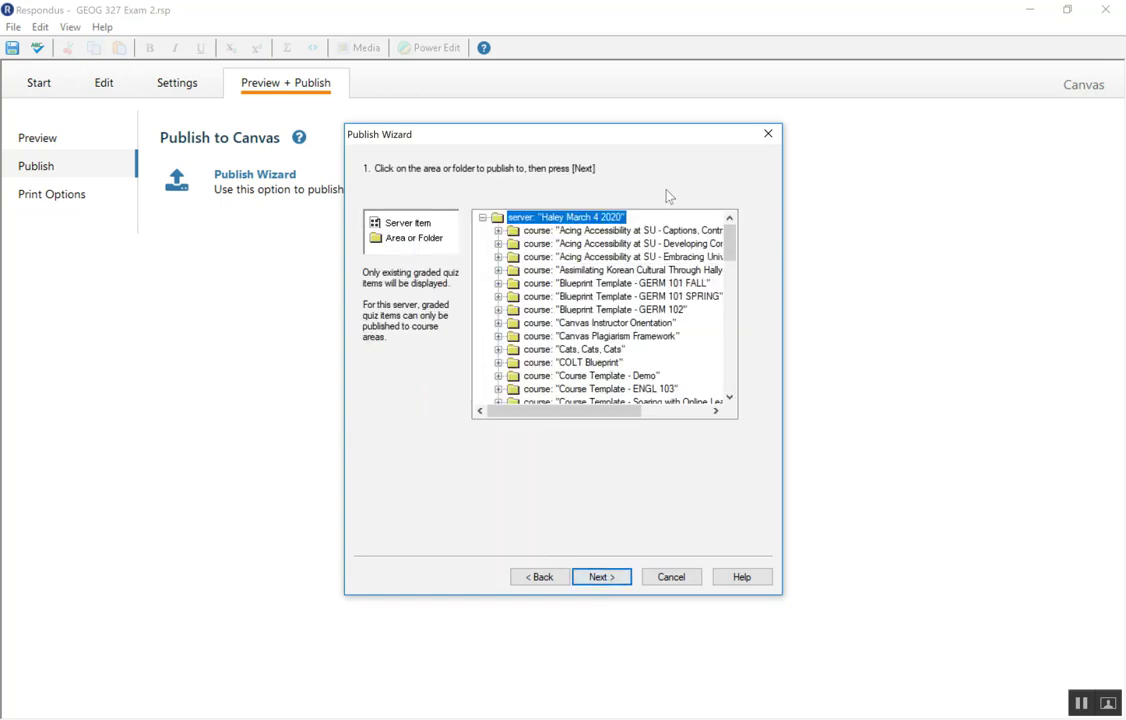
Step: Select the 'Cats, Cats, Cats' course and publish the exam to it
click(498, 349)
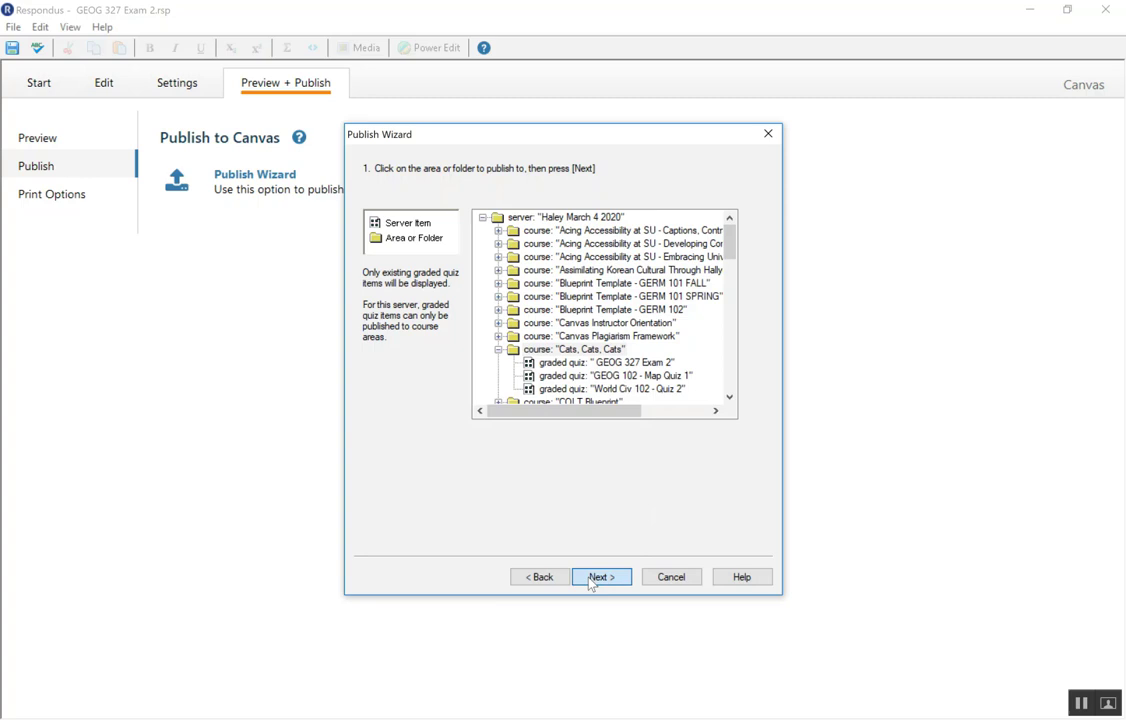
click(601, 577)
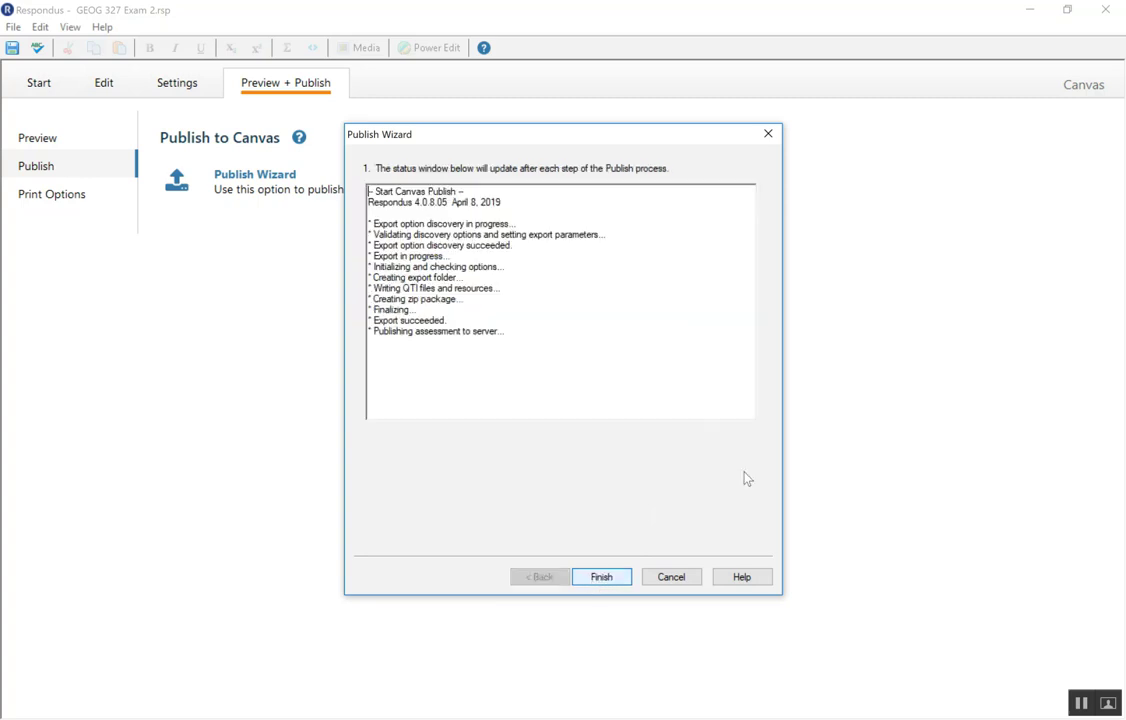
mouse_move(743, 463)
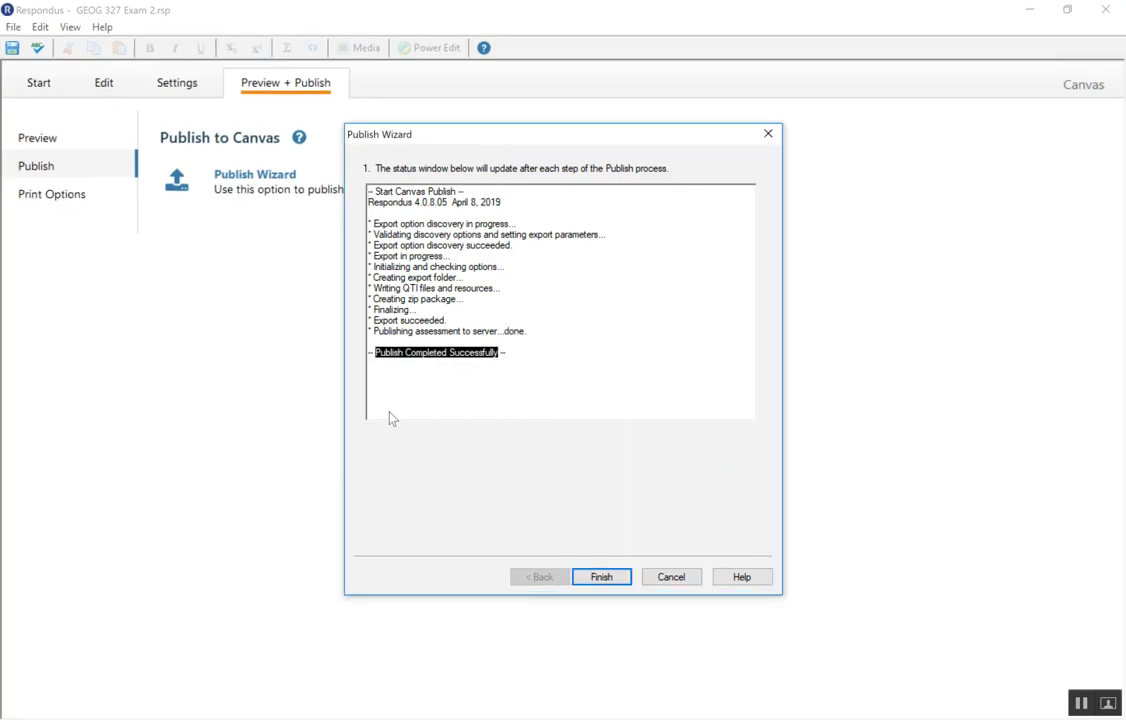
Step: Finish the completed publish wizard and minimize Respondus
click(601, 577)
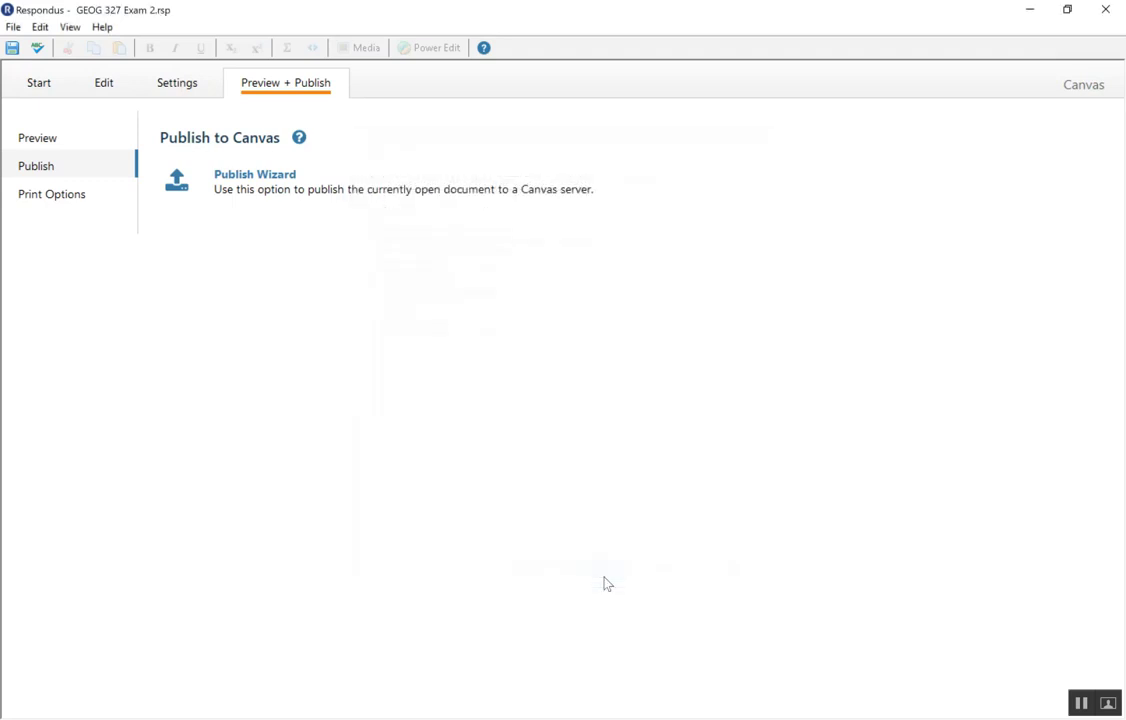
mouse_move(617, 572)
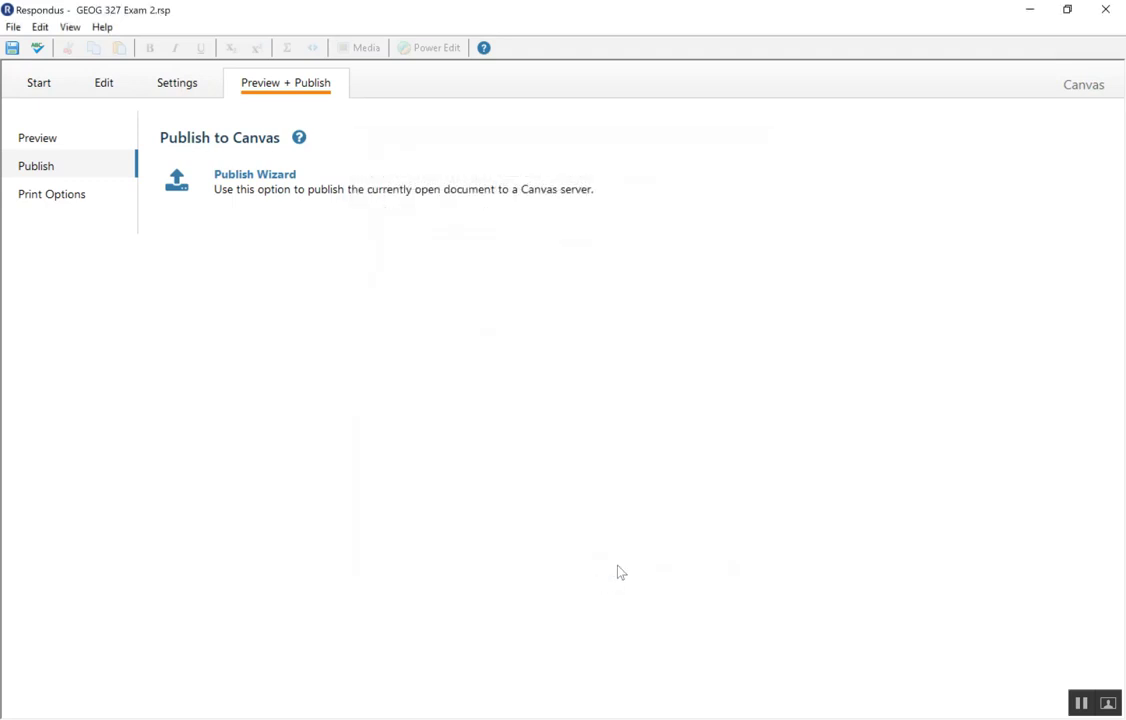
mouse_move(1029, 13)
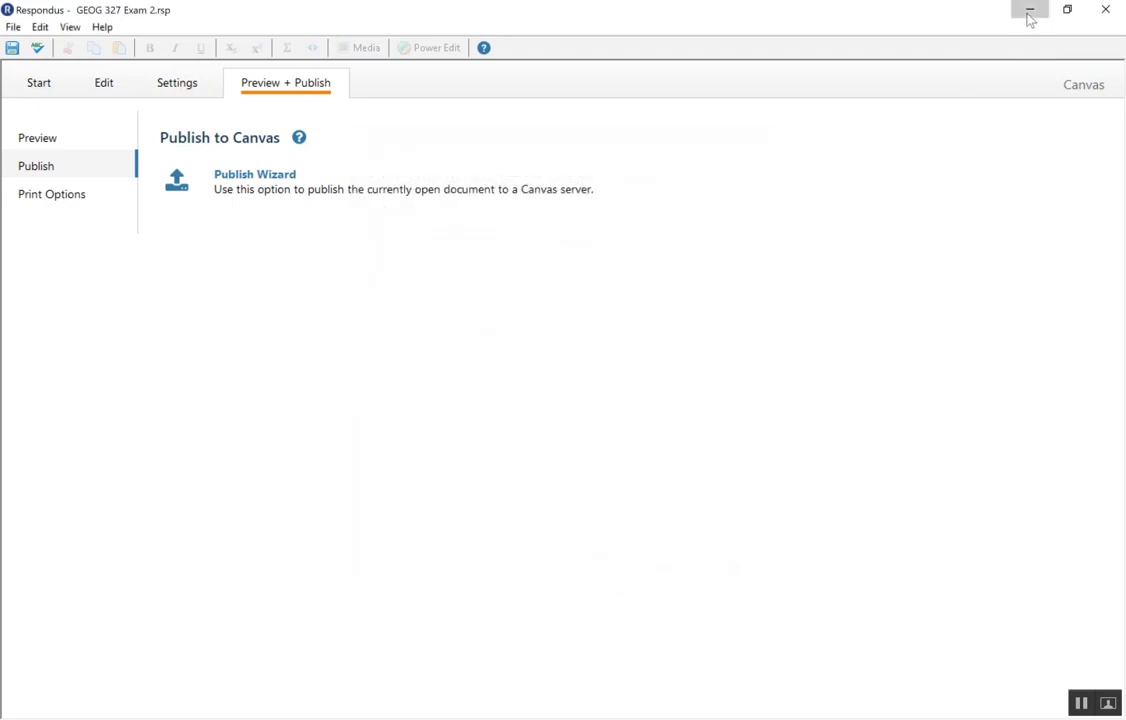
click(1029, 10)
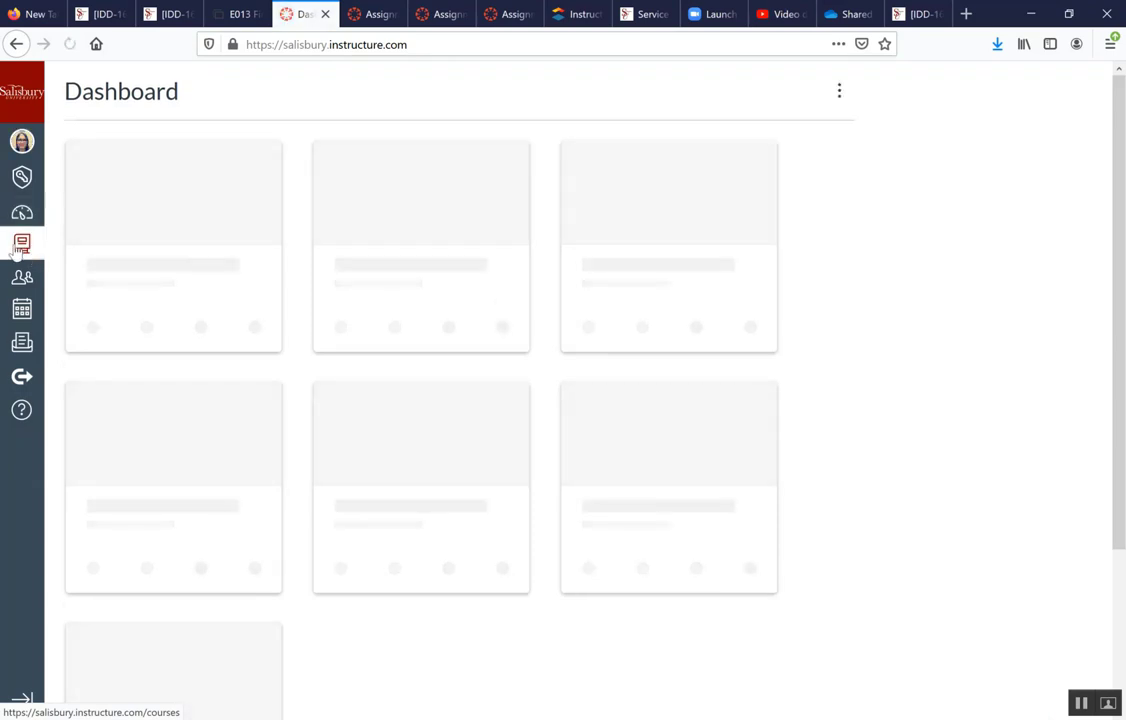
Step: Go through All Courses to the 'Cats, Cats, Cats' course and open its Quizzes
click(22, 243)
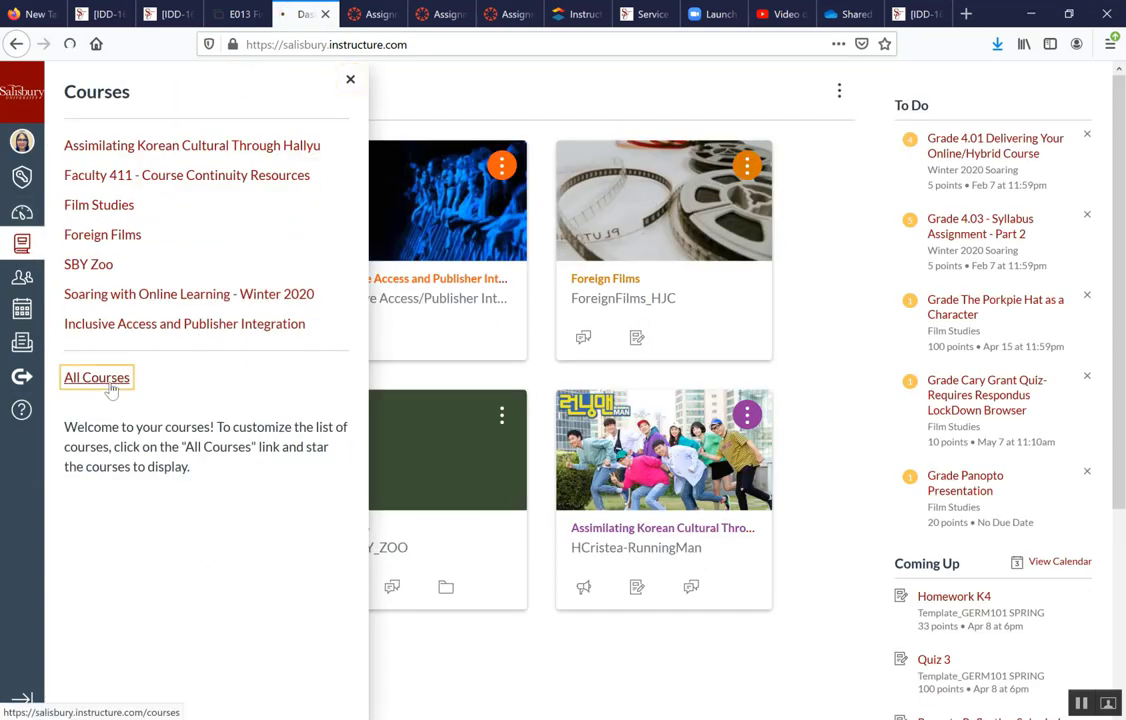
click(96, 377)
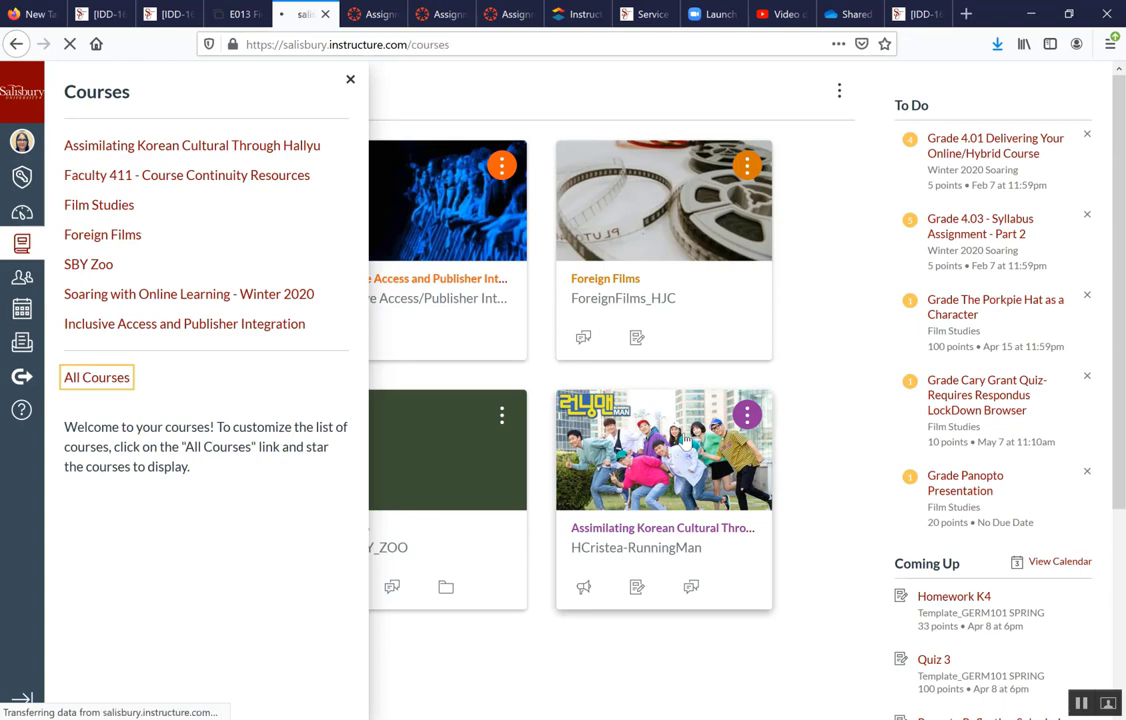
click(96, 377)
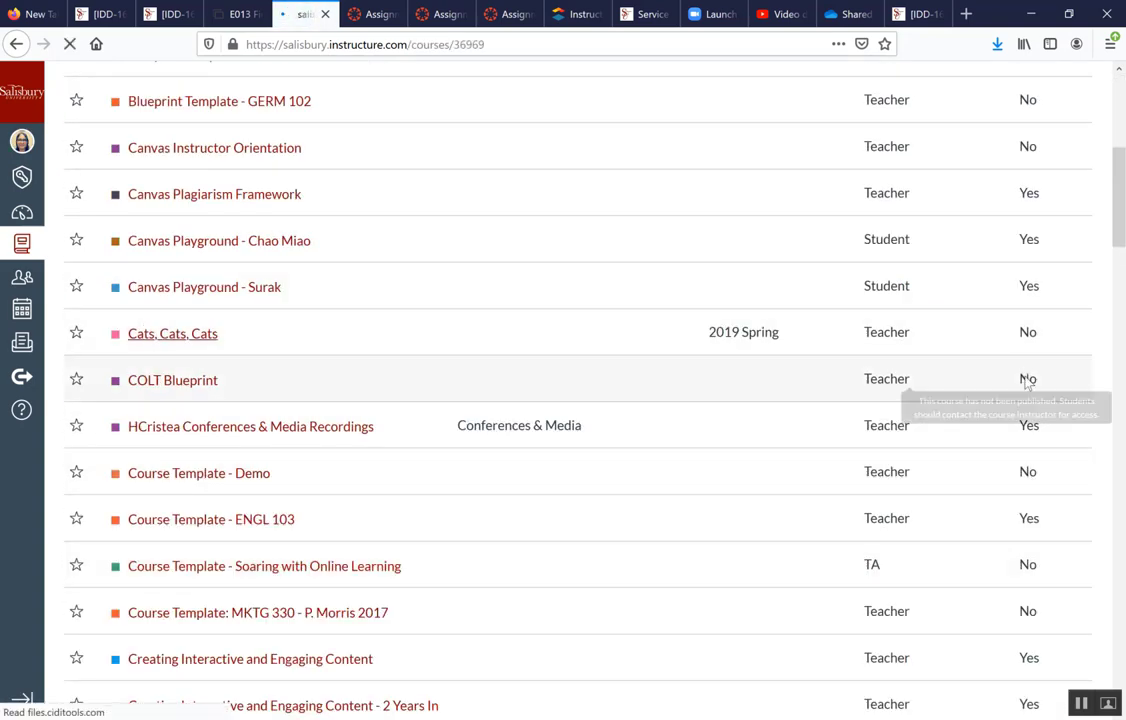
click(172, 333)
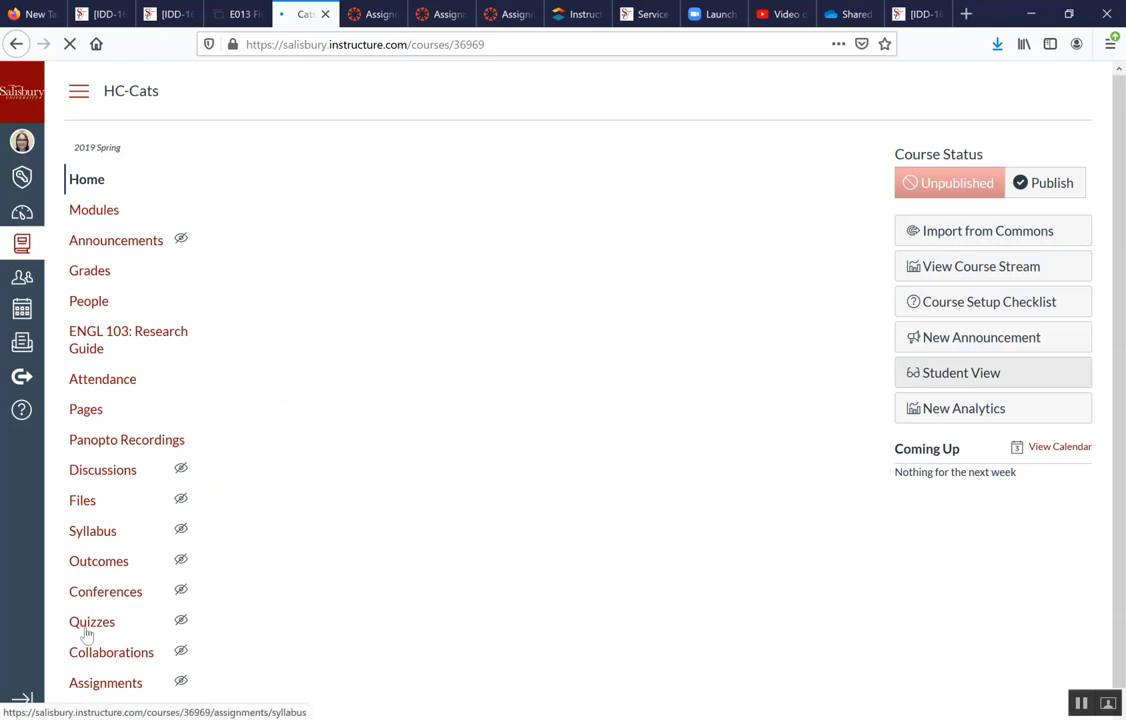
click(92, 621)
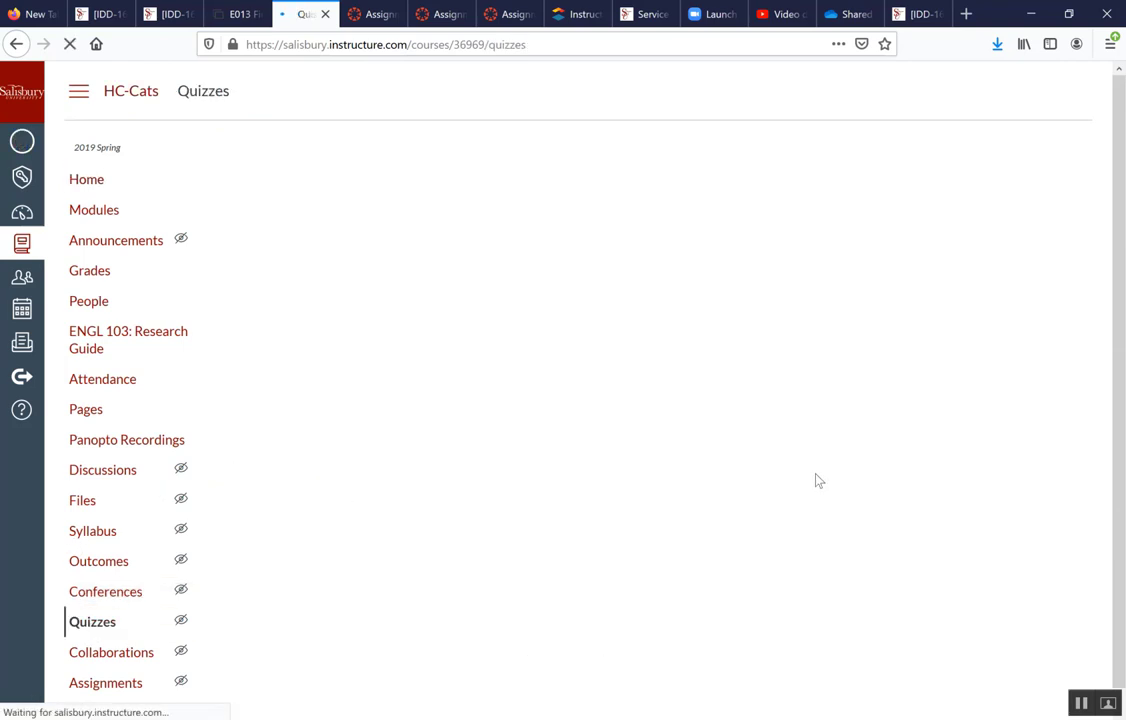